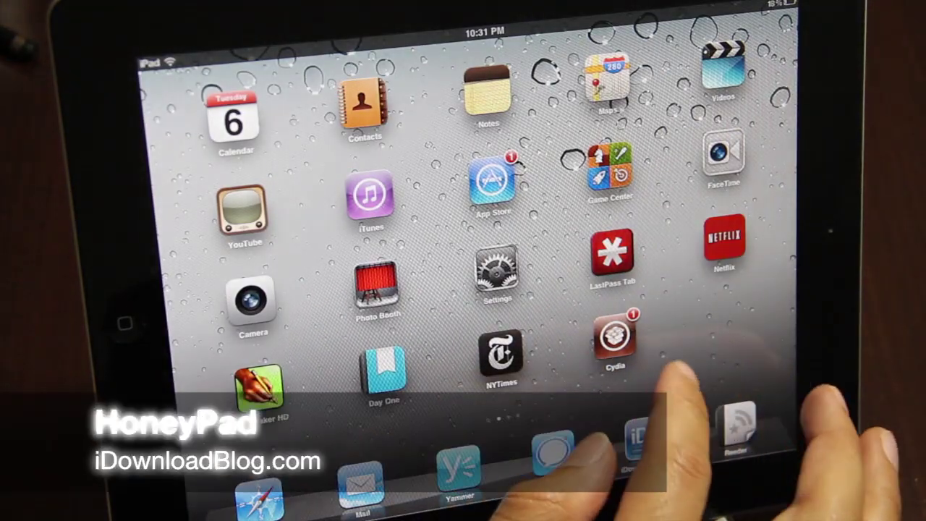
Step: Swipe across HoneyPad's home screen to reach the settings panel's App shortcuts layout options
{"action": "scroll", "scroll_direction": "left", "scroll_amount": 3}
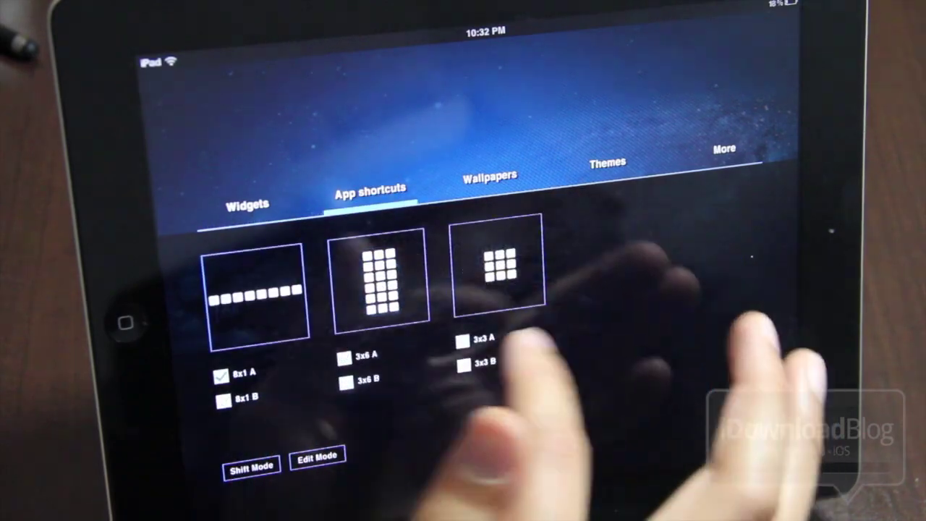
Step: Browse HoneyPad's wallpaper choices, then show the widget list with weather, clocks, sticky note and calendar
{"action": "left_click", "coordinate": [489, 177]}
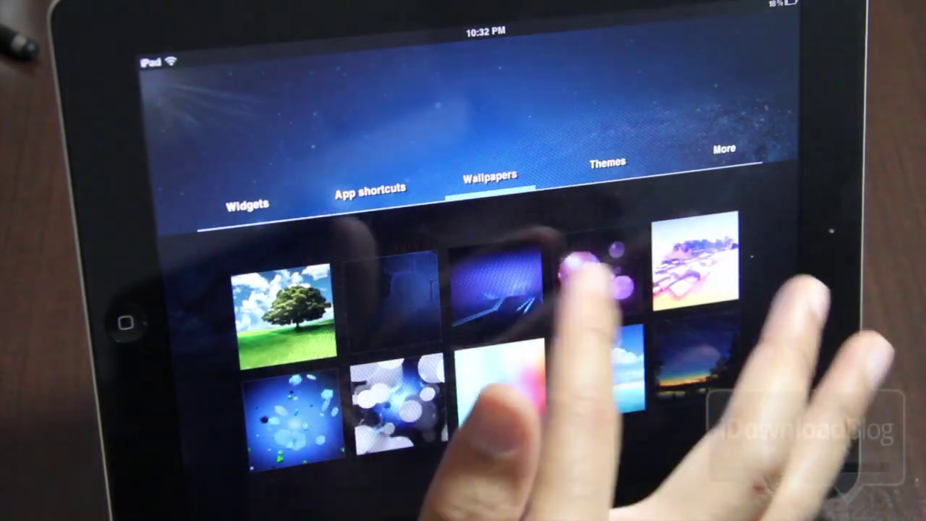
{"action": "left_click", "coordinate": [608, 164]}
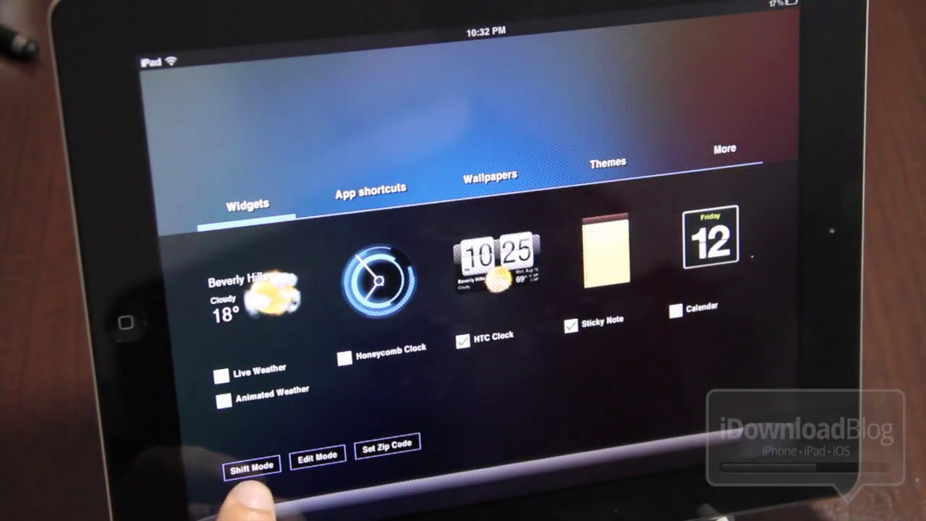
{"action": "left_click", "coordinate": [252, 466]}
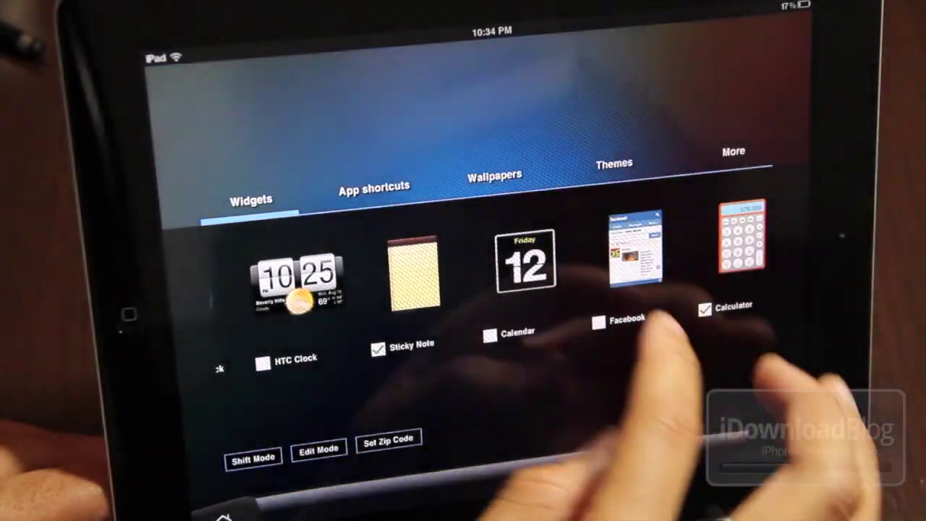
Step: Browse the wallpaper gallery again before returning to the stock iOS home screen
{"action": "left_click", "coordinate": [499, 177]}
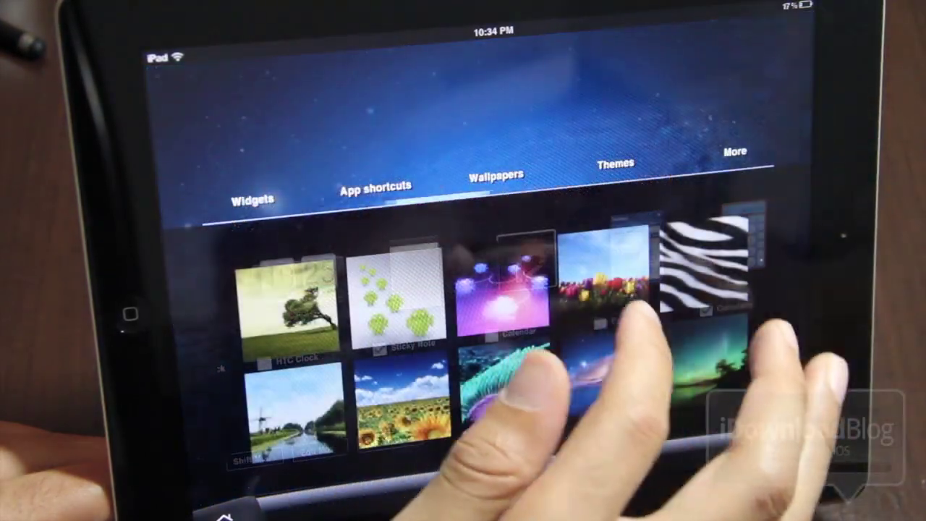
{"action": "left_click", "coordinate": [619, 161]}
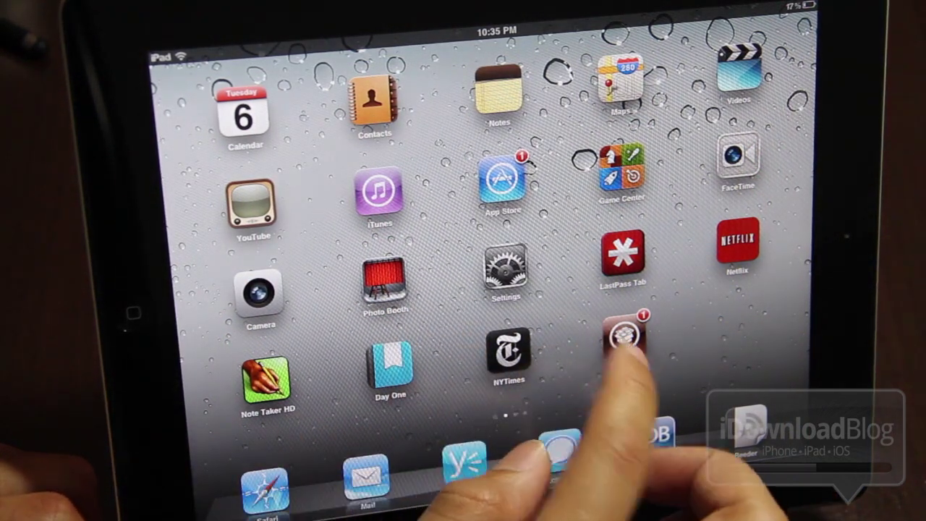
Step: Show HoneyPad's Cydia details page and scroll its feature list of widgets, weather, clocks and calculator
{"action": "left_click", "coordinate": [622, 340]}
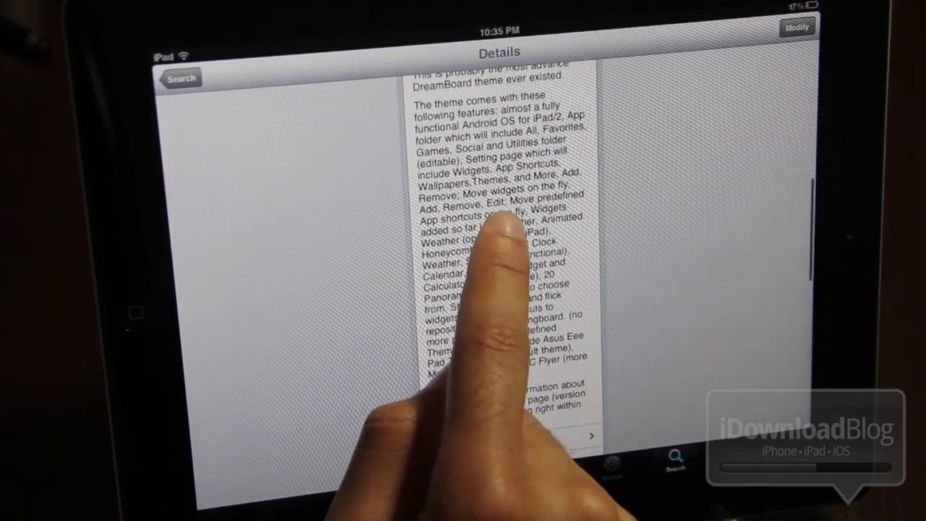
{"action": "scroll", "scroll_direction": "down", "scroll_amount": 3}
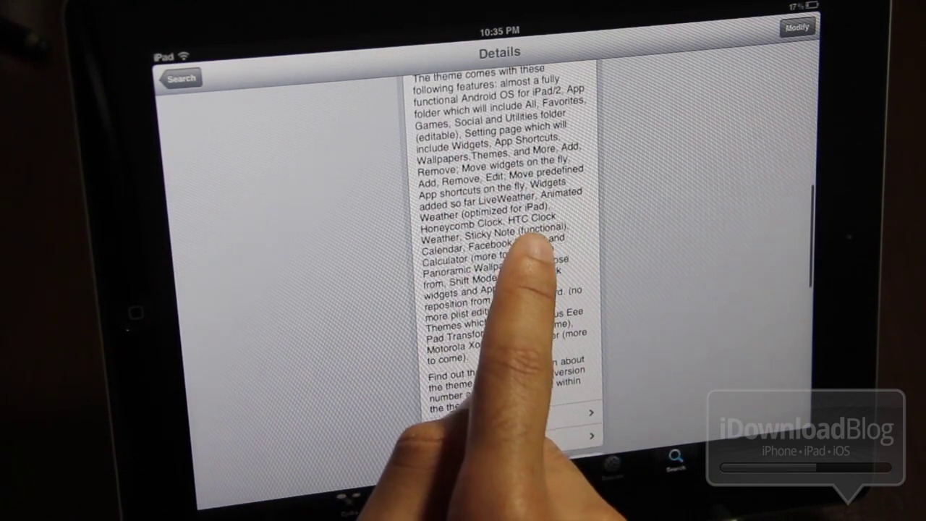